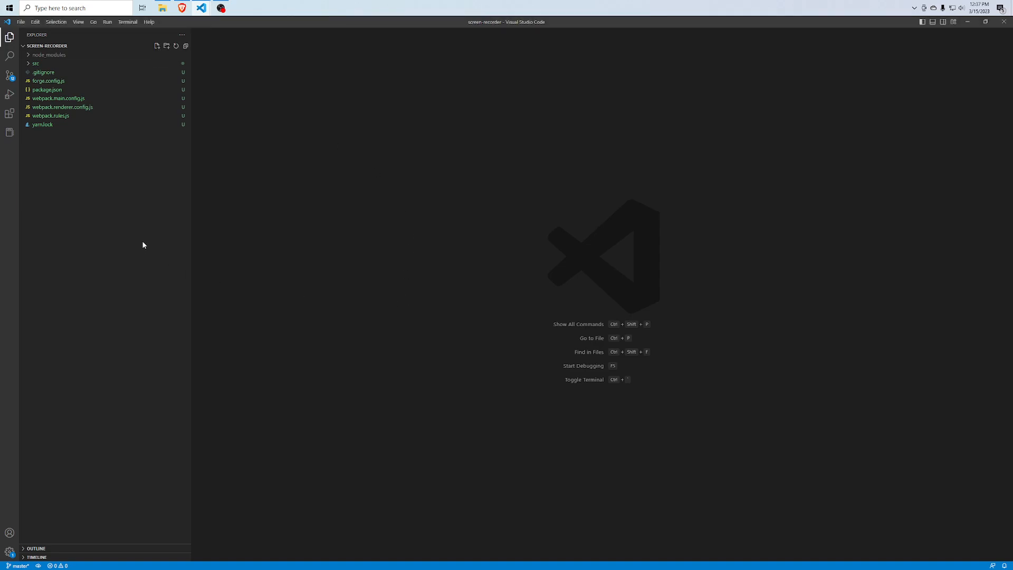
mouse_move(169, 225)
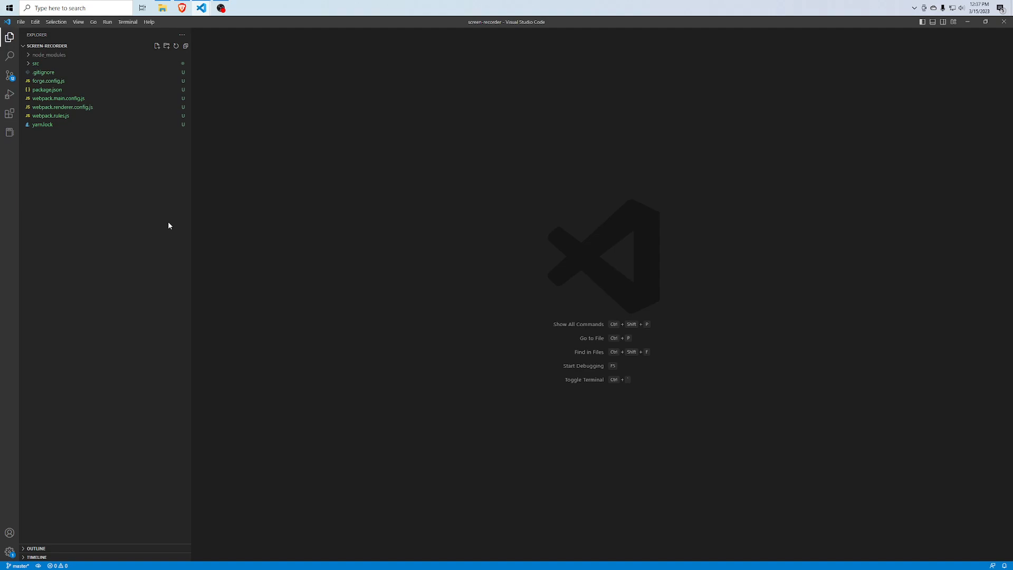
mouse_move(169, 220)
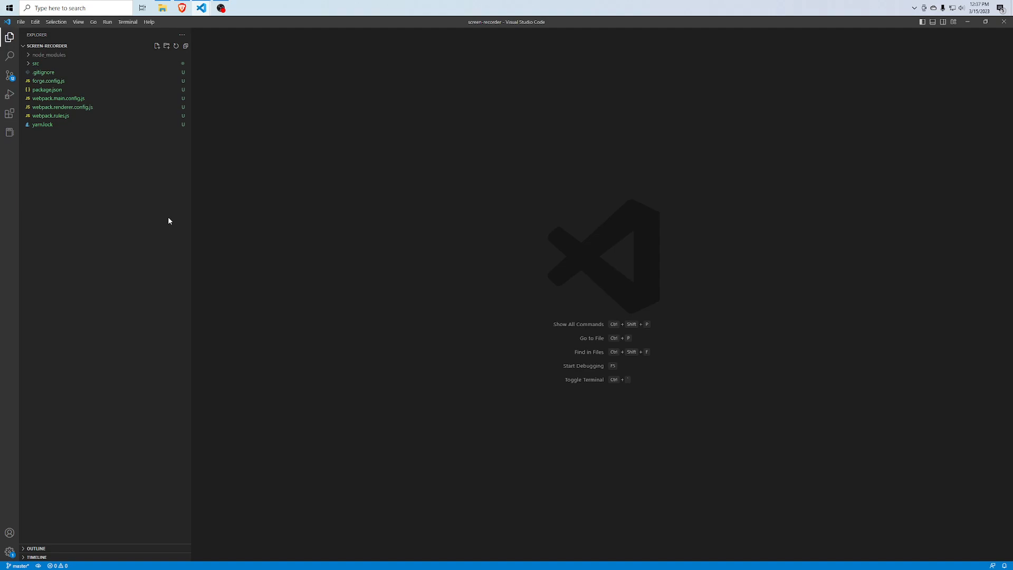
mouse_move(250, 214)
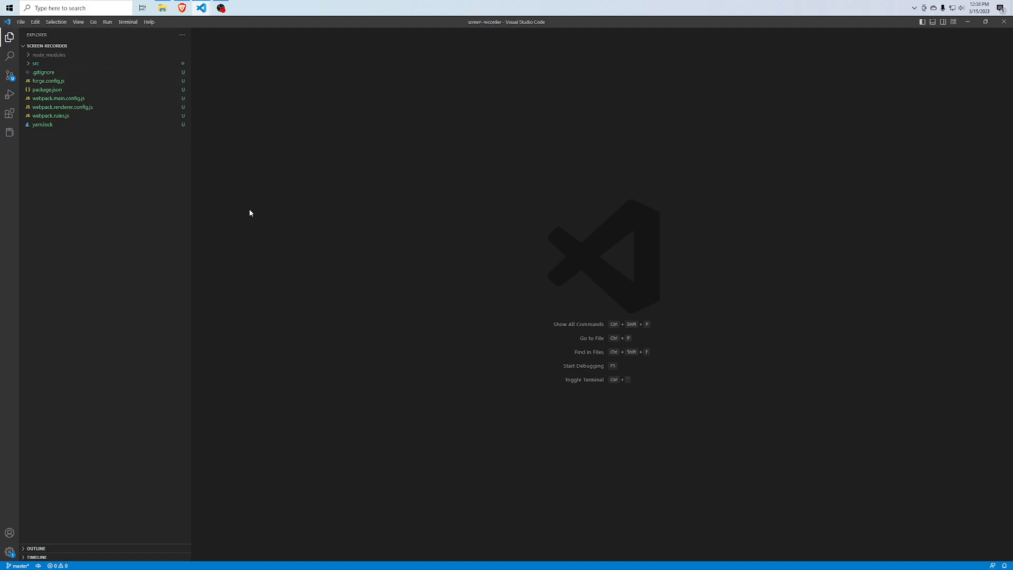
- Expand src in the screen-recorder project, run the start script and open index.html
click(35, 63)
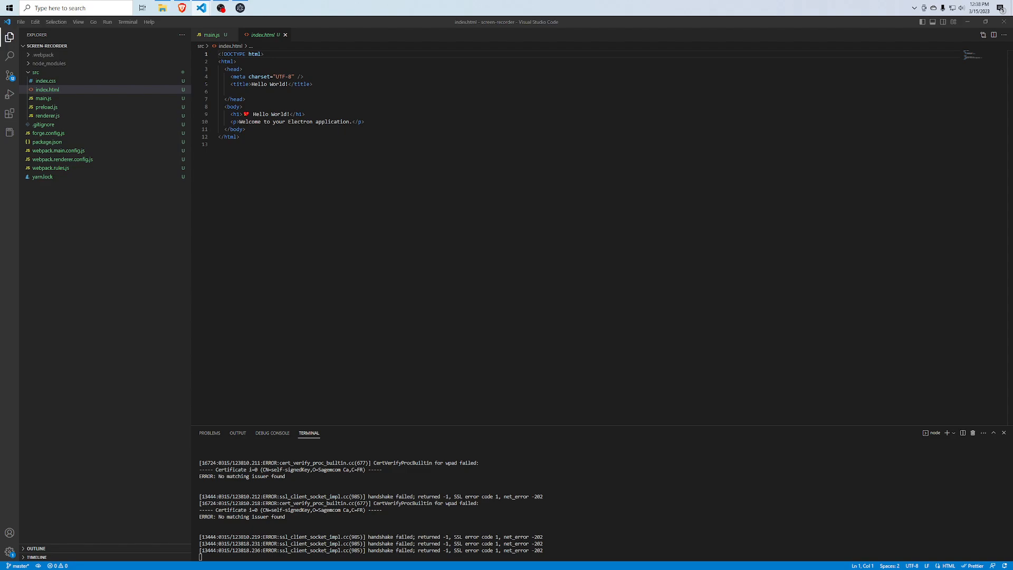
- Add a video element, Start, Stop, Get Video Sources buttons and a select to index.html
click(413, 122)
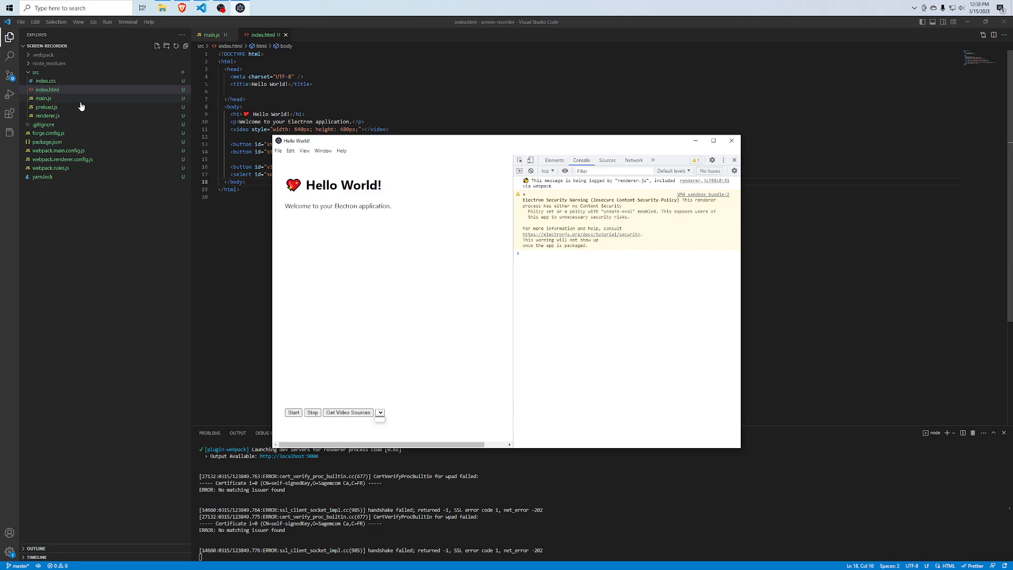
- Import ipcRenderer and writeFile in renderer.js and add mediaRecorder, recordedChunks and button onclick handlers
click(47, 115)
text(import { writeFile } from 'fs';)
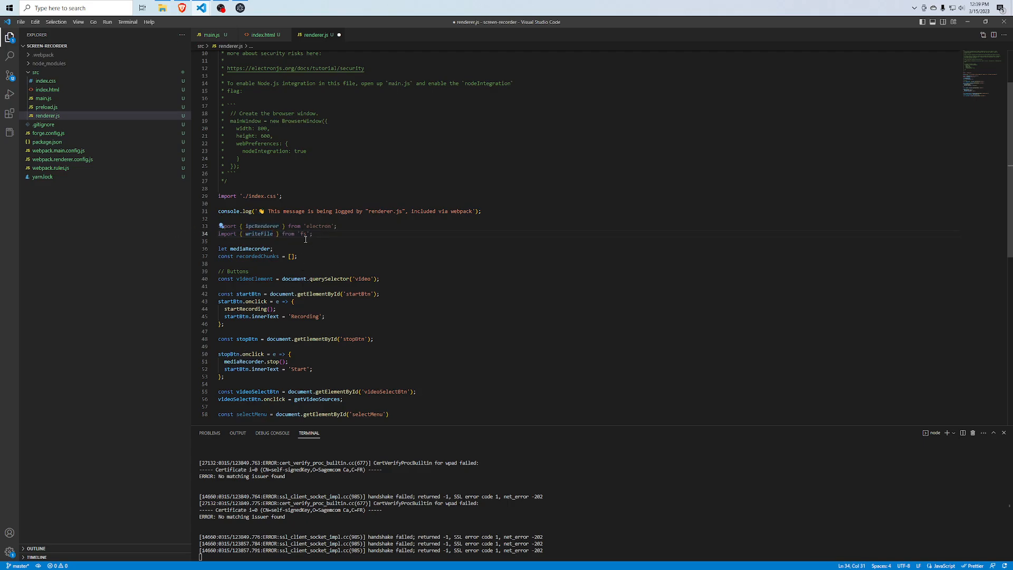
double_click(302, 233)
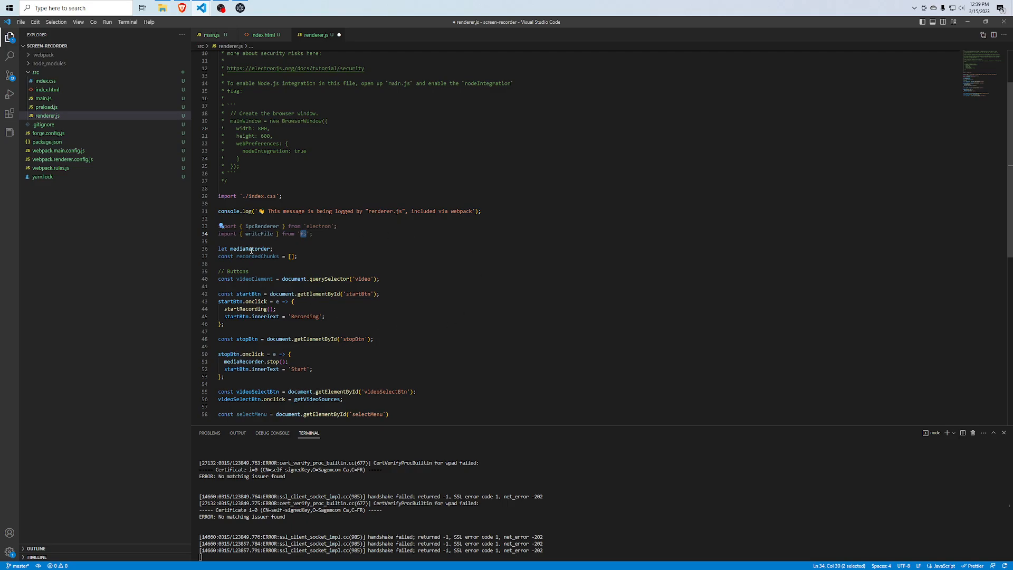
double_click(250, 248)
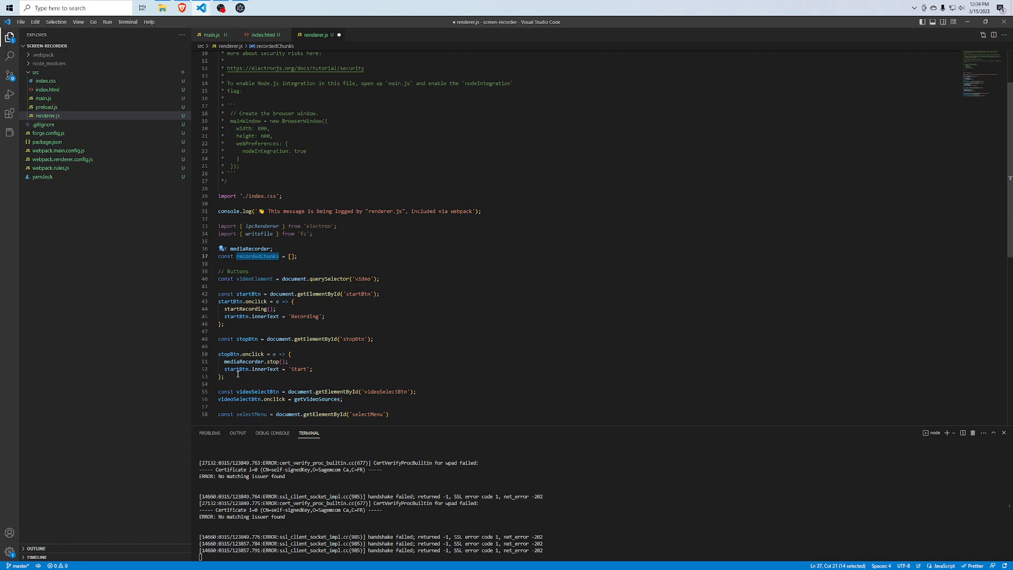
mouse_move(484, 279)
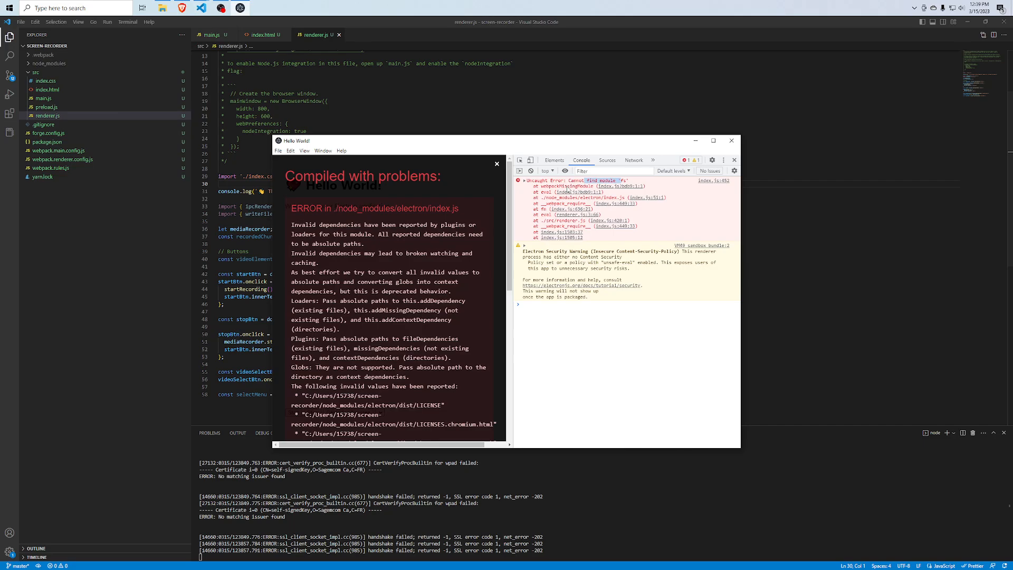
- Set nodeIntegration: true and contextIsolation: false in main.js webPreferences
click(523, 181)
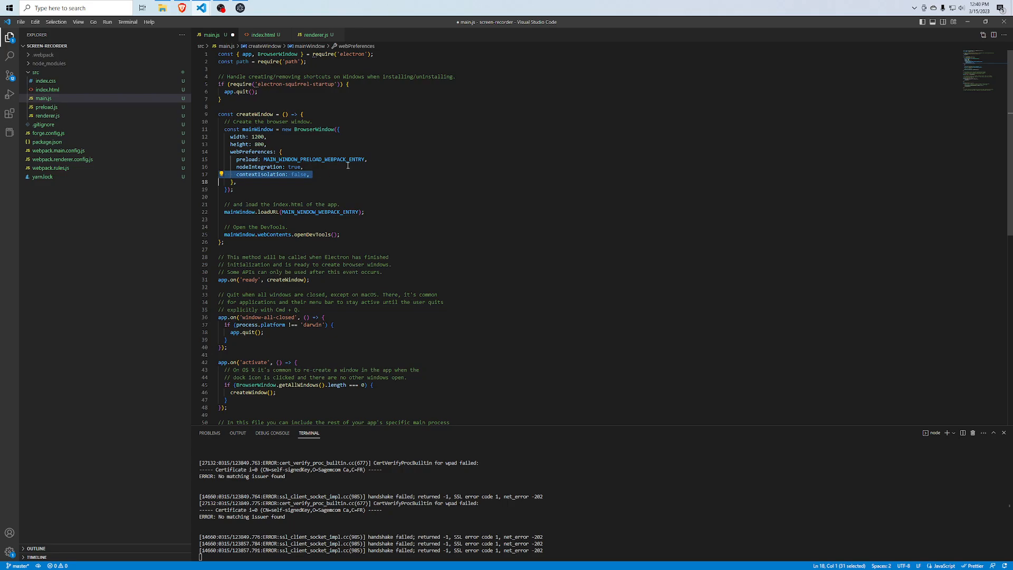
mouse_move(346, 209)
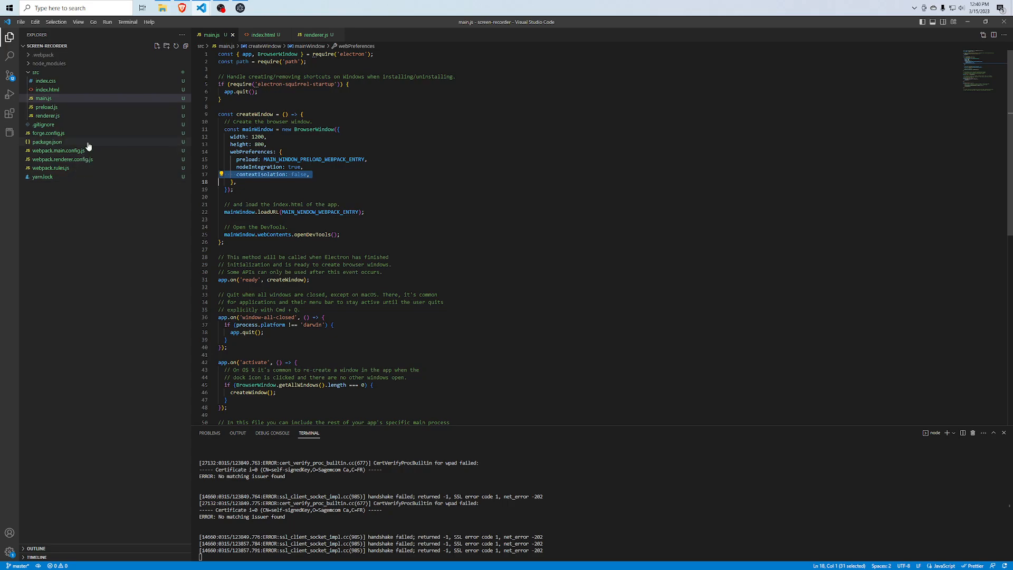
- Write async getVideoSources in renderer.js, invoking 'getSources' to append select options, and relaunch
click(48, 133)
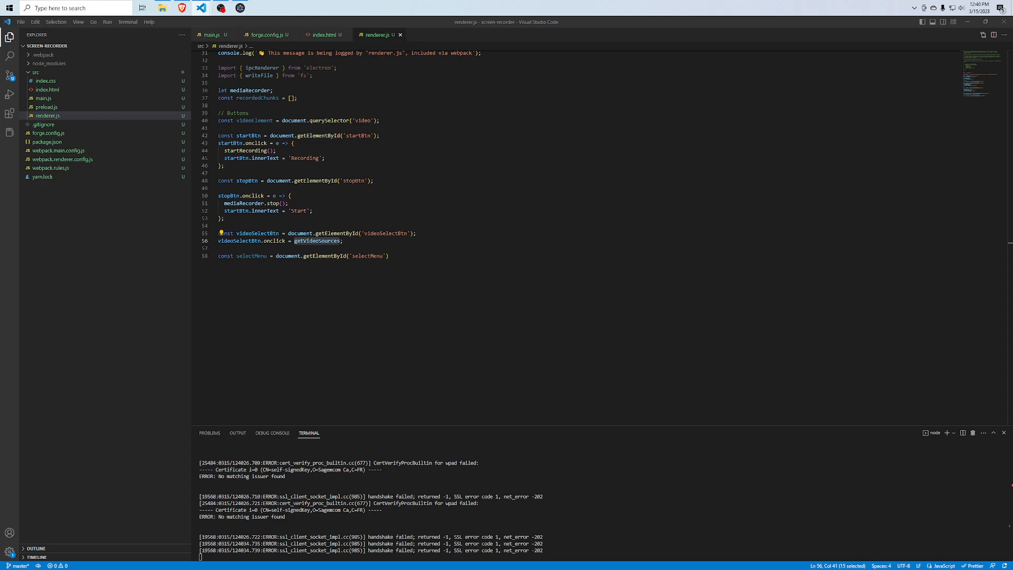
click(388, 255)
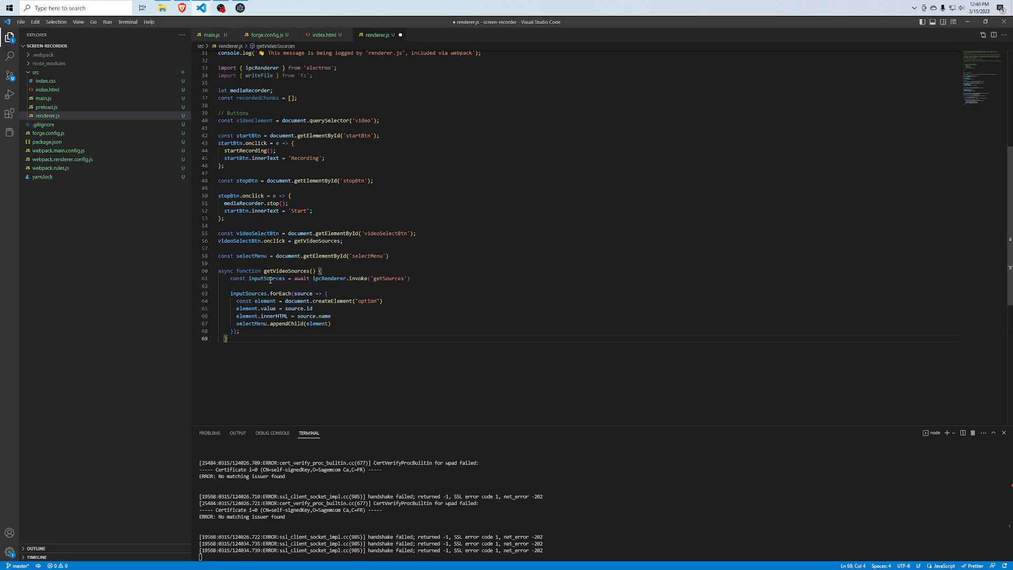
double_click(329, 278)
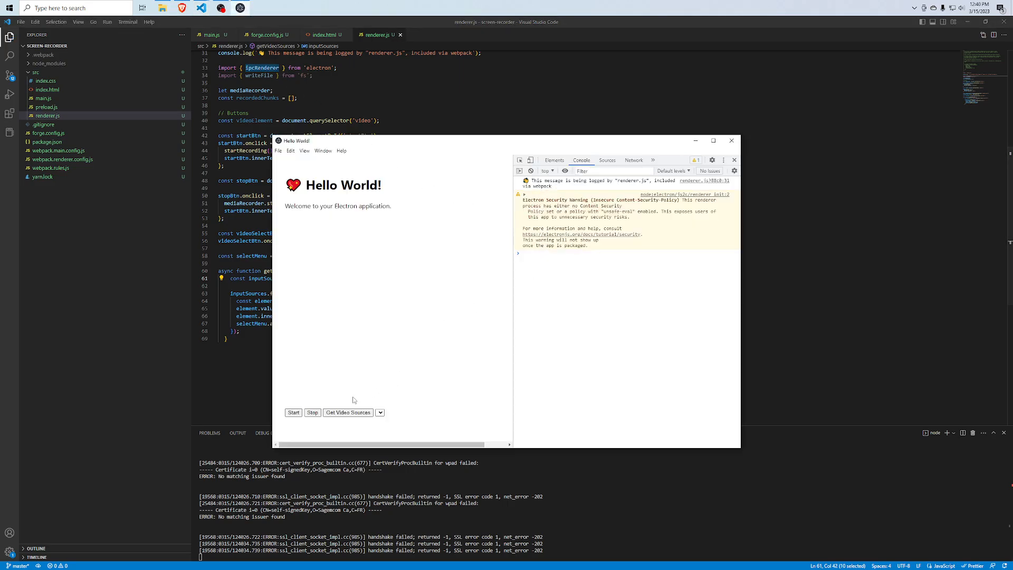
- Test Get Video Sources, see the no-handler error, and import desktopCapturer and ipcMain in main.js
click(347, 412)
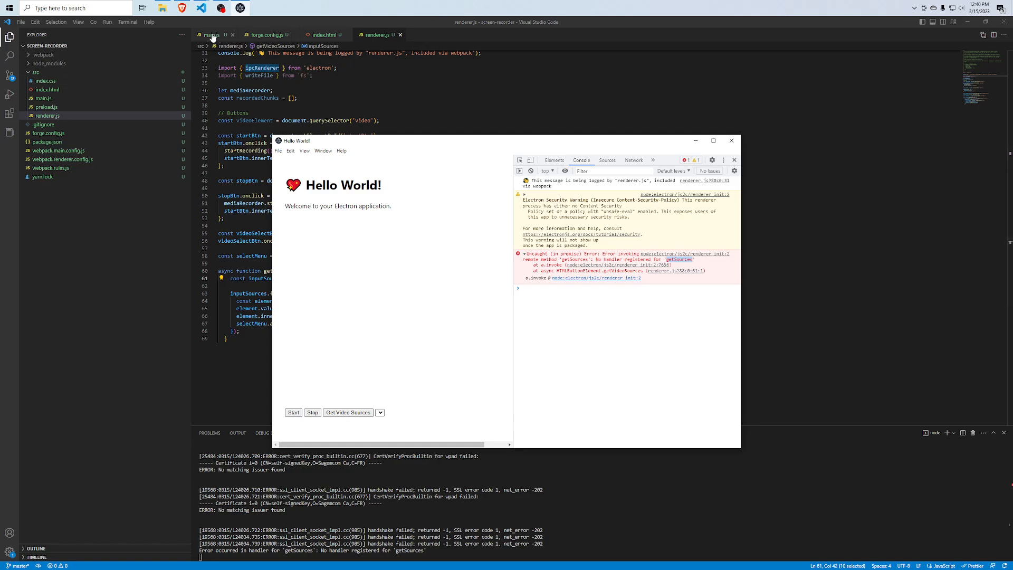
click(213, 34)
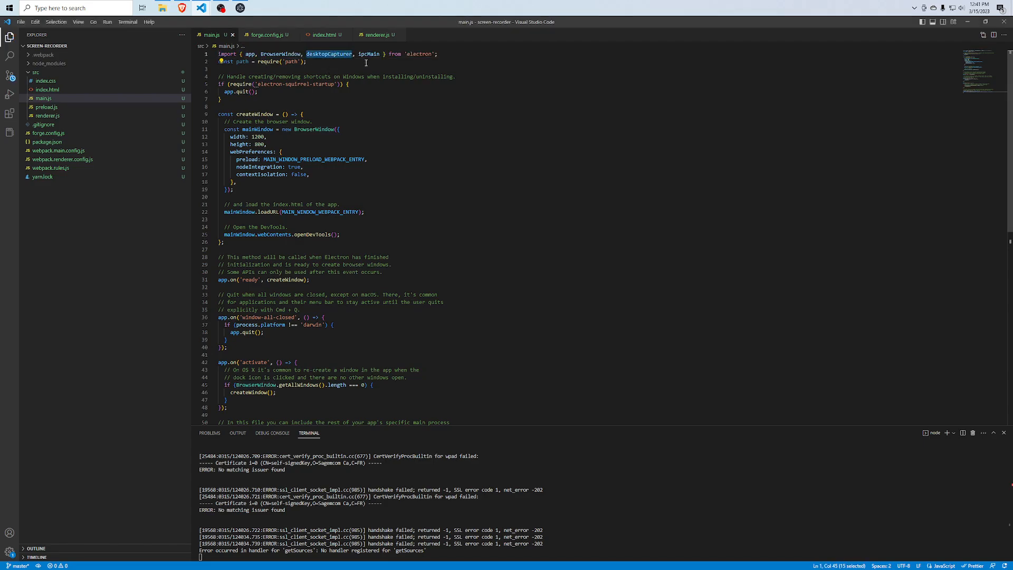
scroll(down, 3)
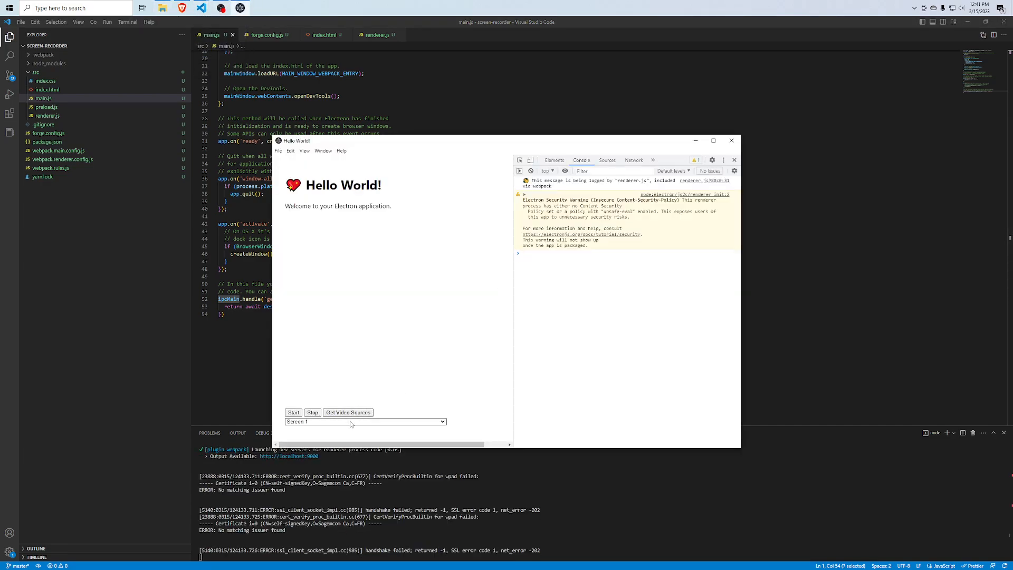
- Register ipcMain.handle('getSources'), confirm Screen 1 in the picker, and write startRecording
click(365, 421)
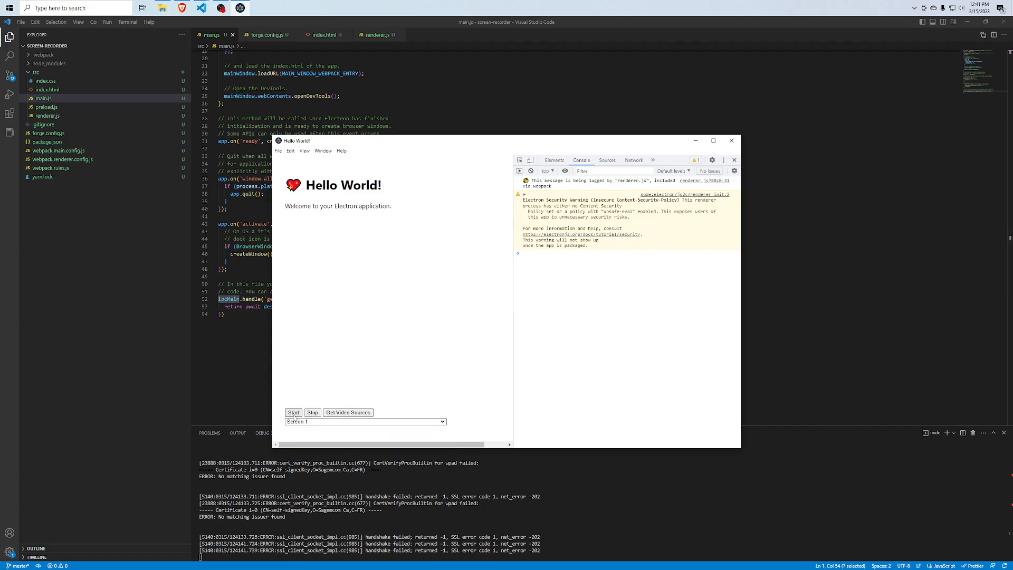
click(294, 412)
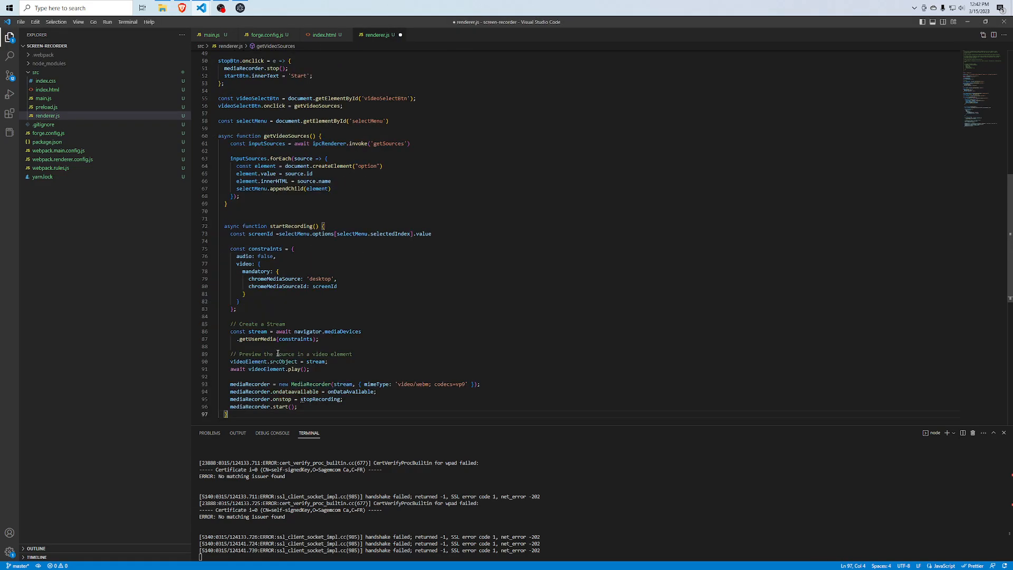
- Add function onDataAvailable(e) pushing e.data into recordedChunks below startRecording
click(281, 233)
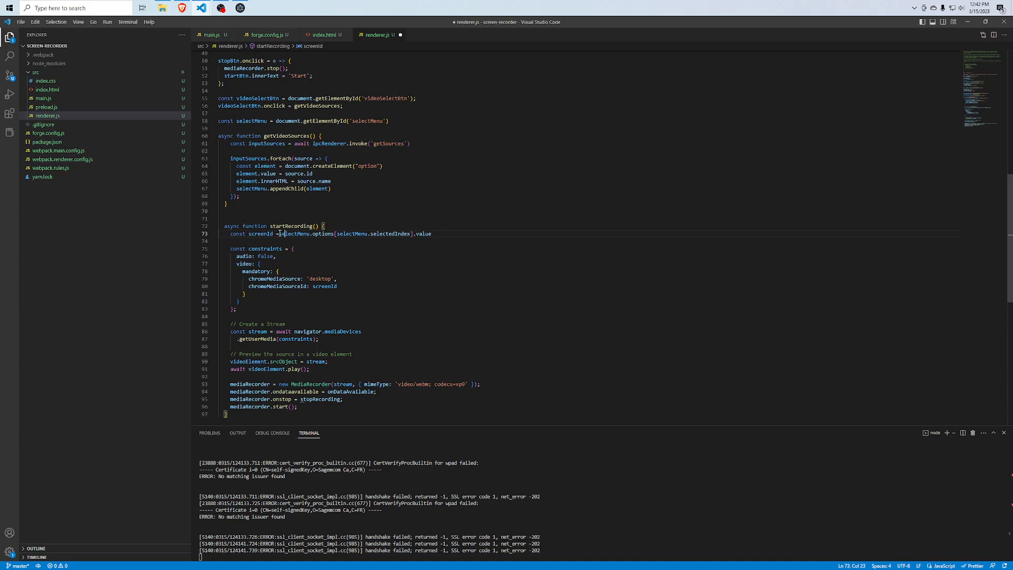
double_click(352, 233)
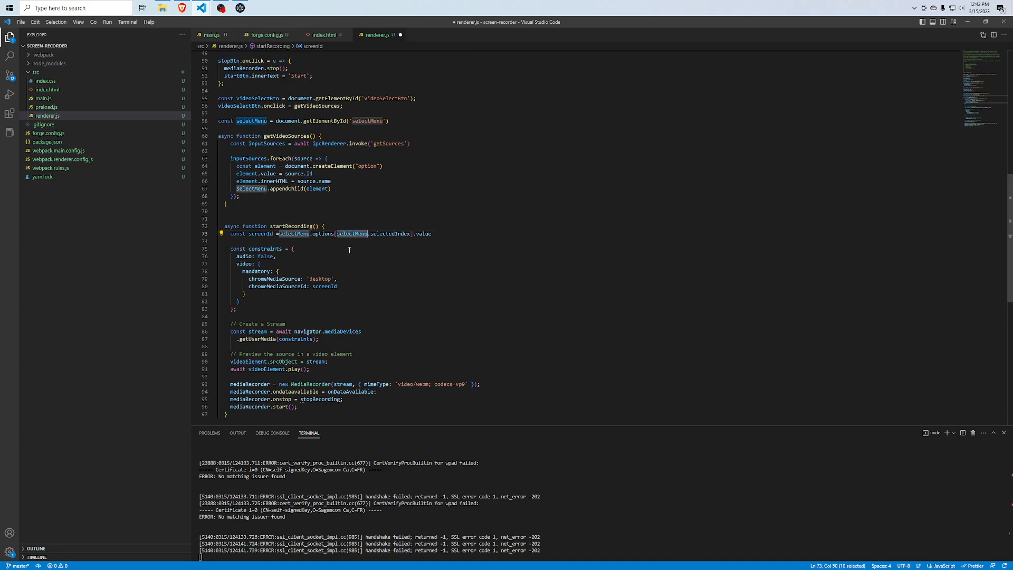
click(294, 159)
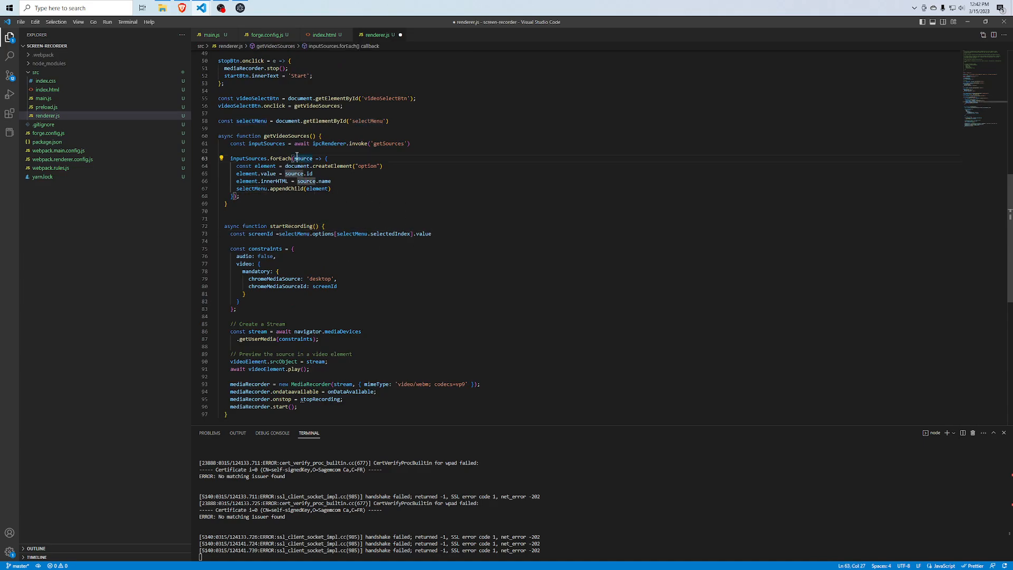
drag(294, 158, 303, 188)
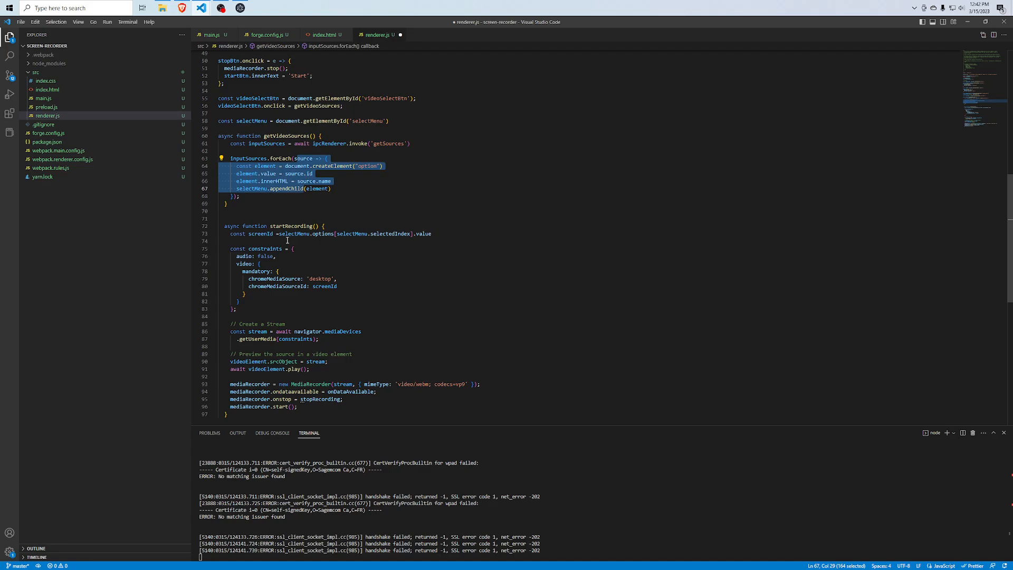
click(291, 248)
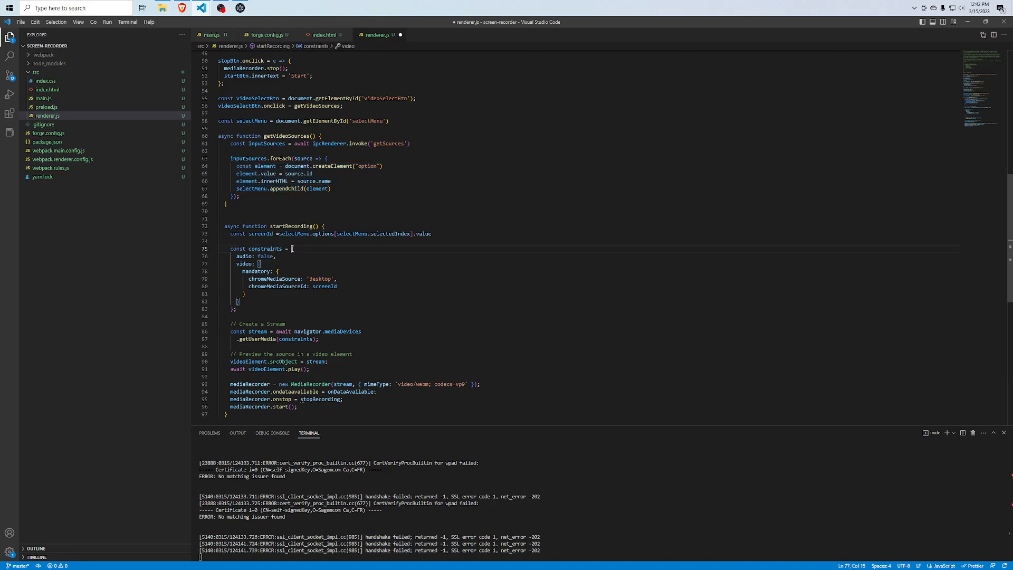
drag(291, 248, 236, 309)
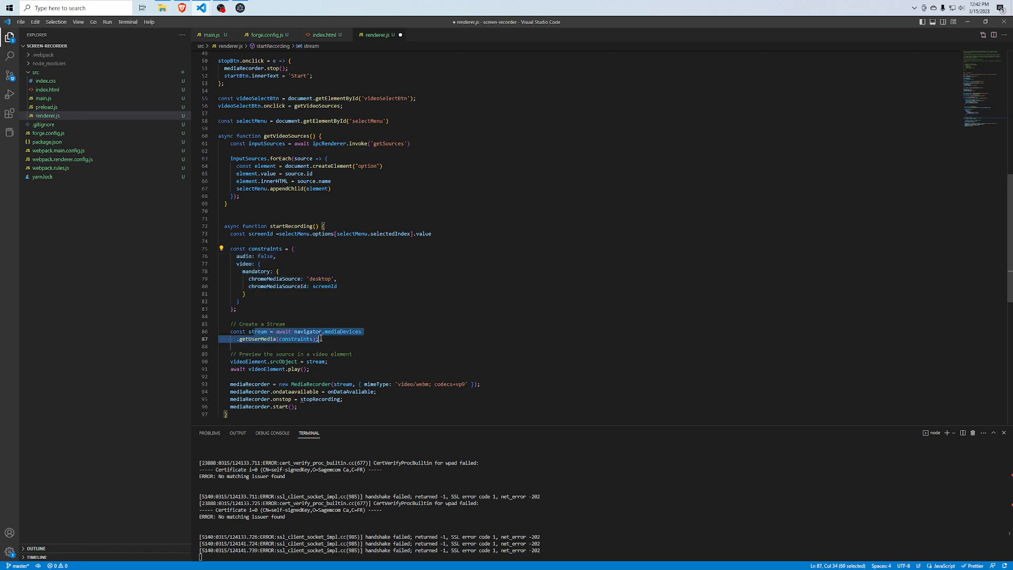
click(311, 369)
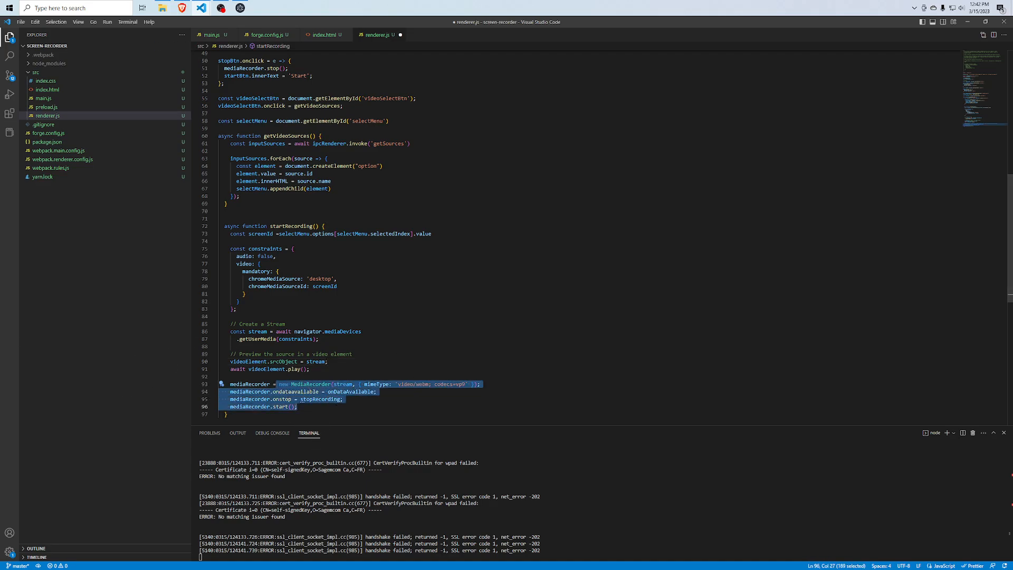
double_click(310, 383)
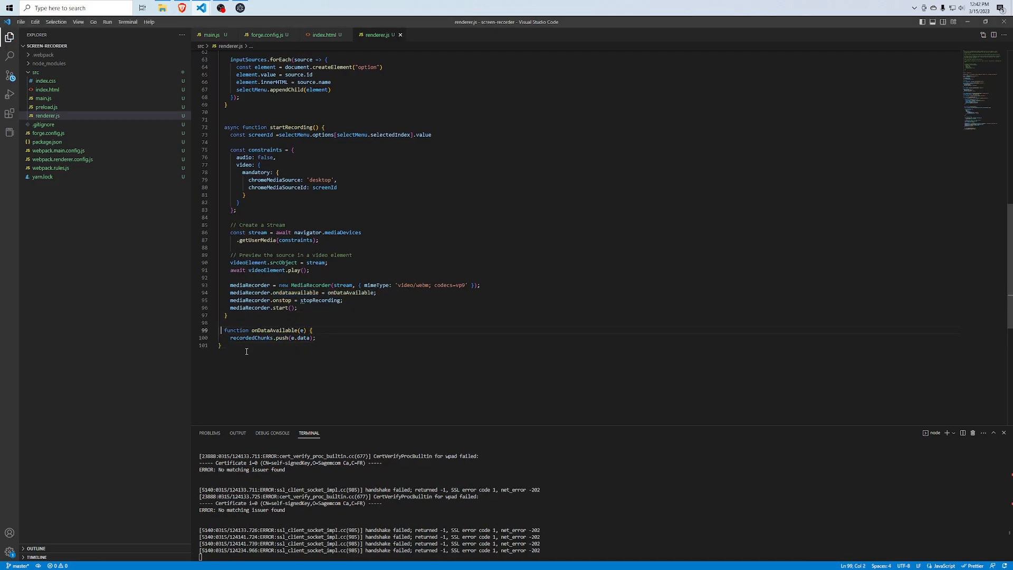
- Write async stopRecording: build a webm Blob and Buffer, invoke showSaveDialog, writeFile to filePath
click(348, 309)
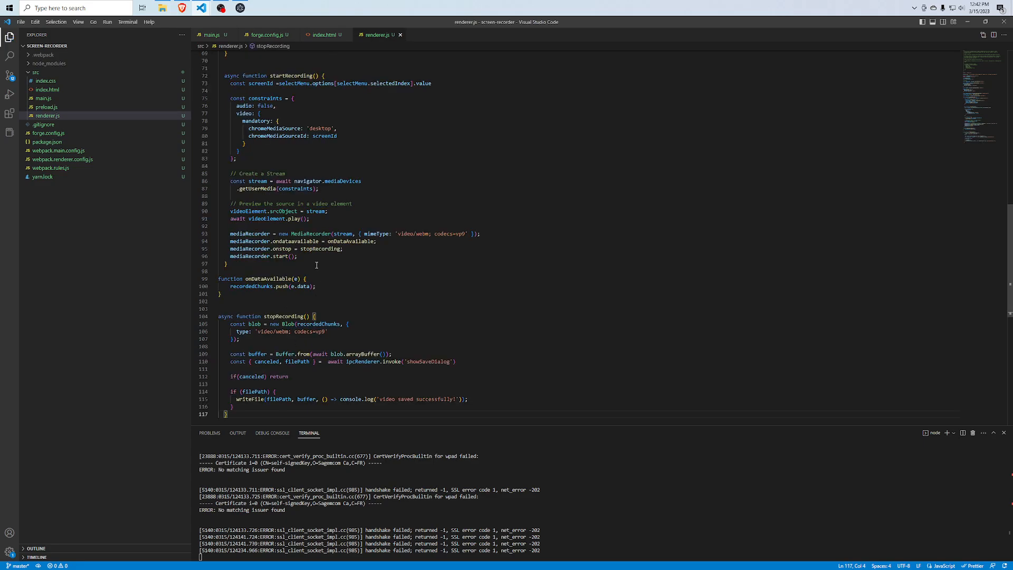
double_click(250, 248)
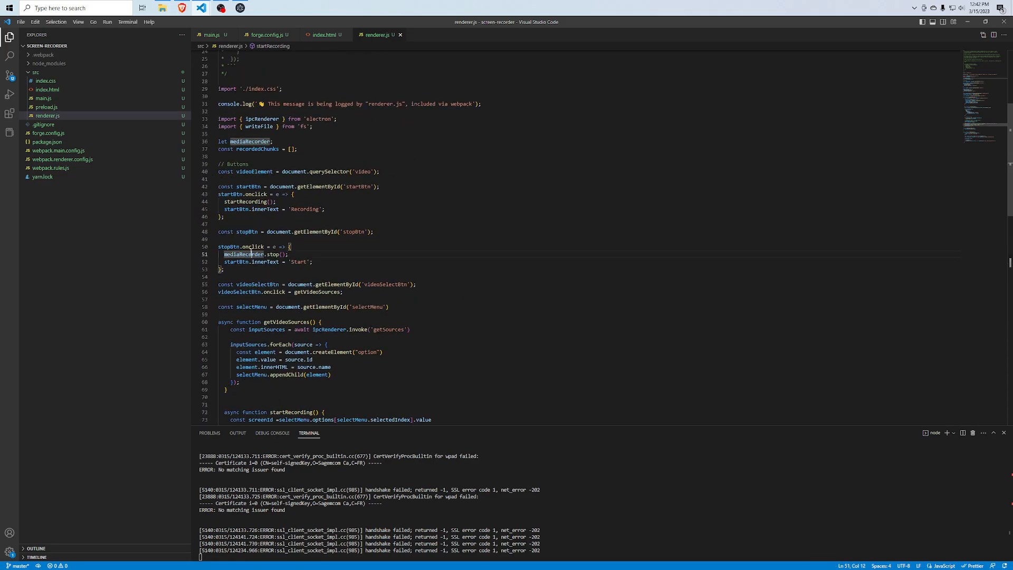
scroll(down, 3)
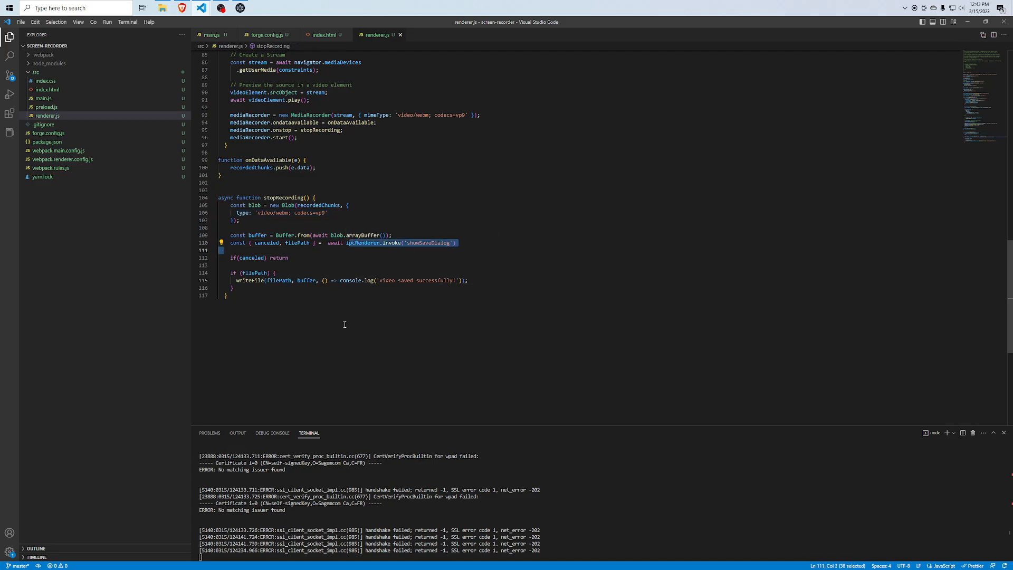
- Start and stop a recording in the Electron app and read the missing showSaveDialog handler error
click(241, 8)
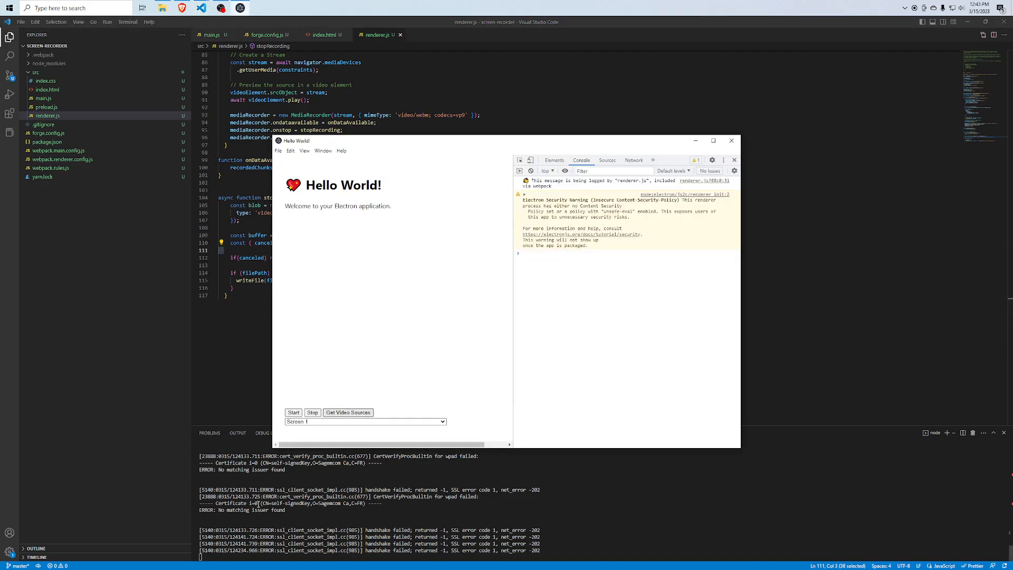
click(293, 412)
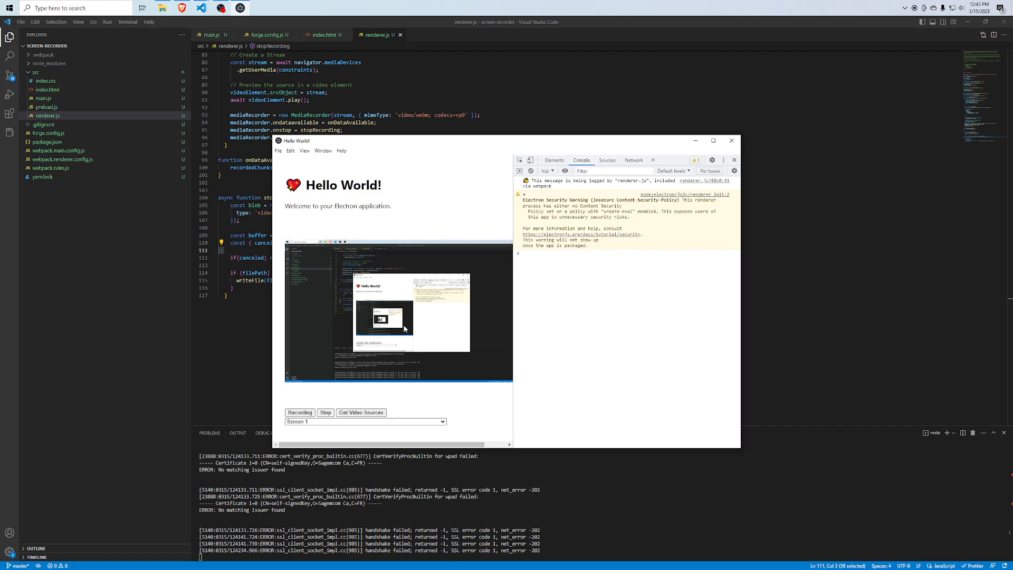
mouse_move(379, 251)
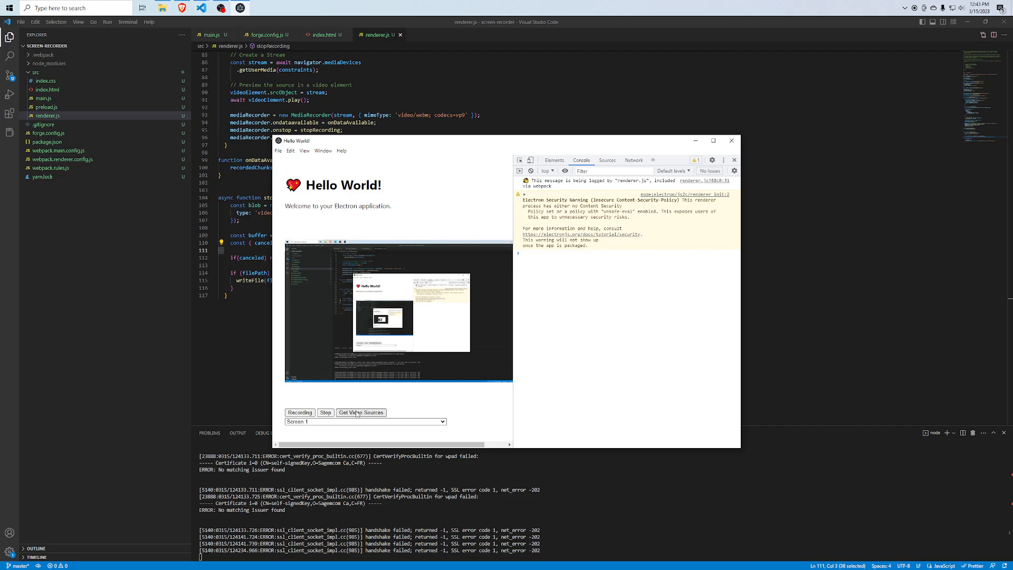
click(325, 412)
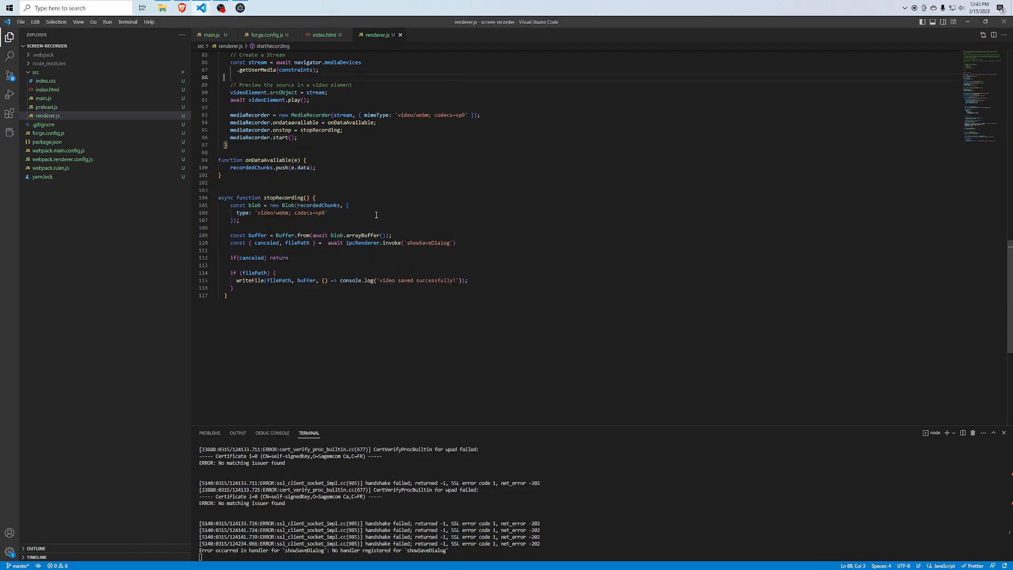
double_click(362, 243)
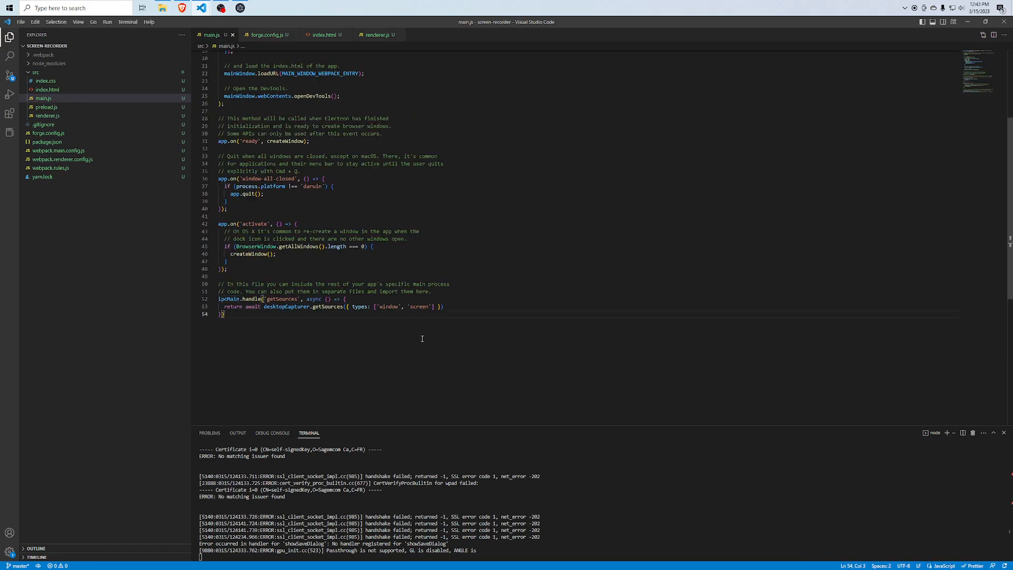
- Import dialog in main.js and add a showSaveDialog handler with a 'Save video' button and timestamped .webm path
key(enter)
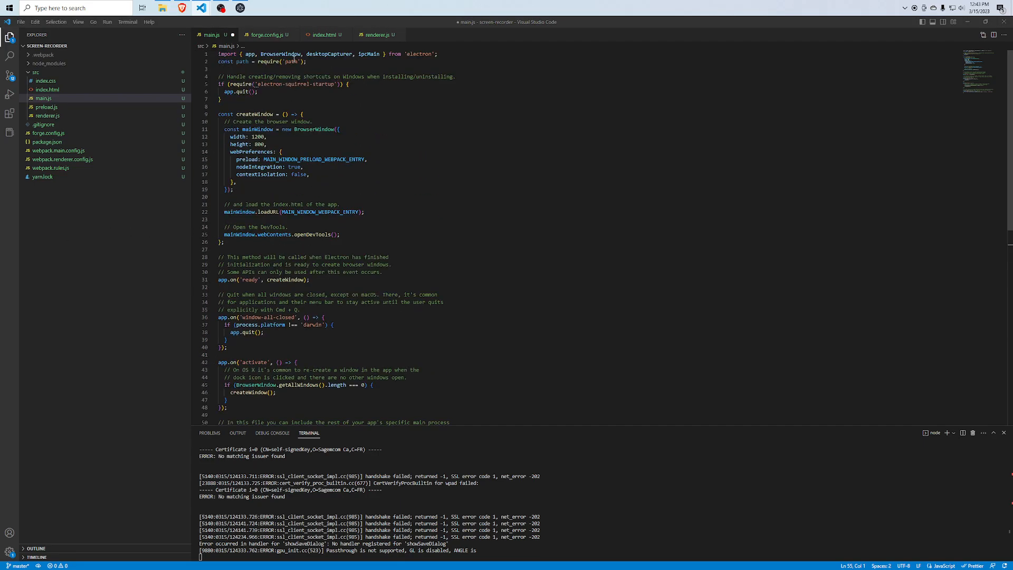
text(dialog,)
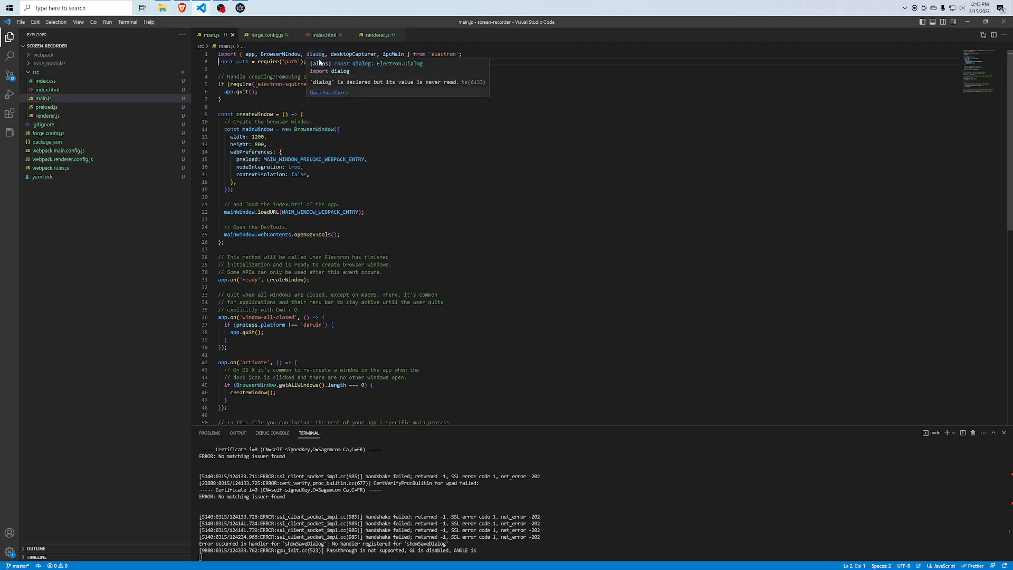
scroll(down, 3)
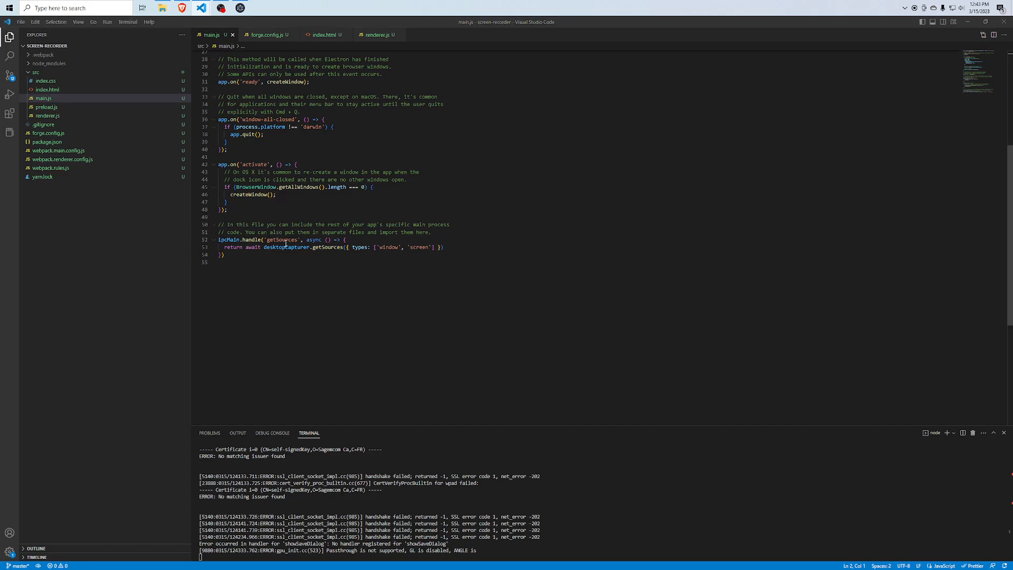
click(233, 262)
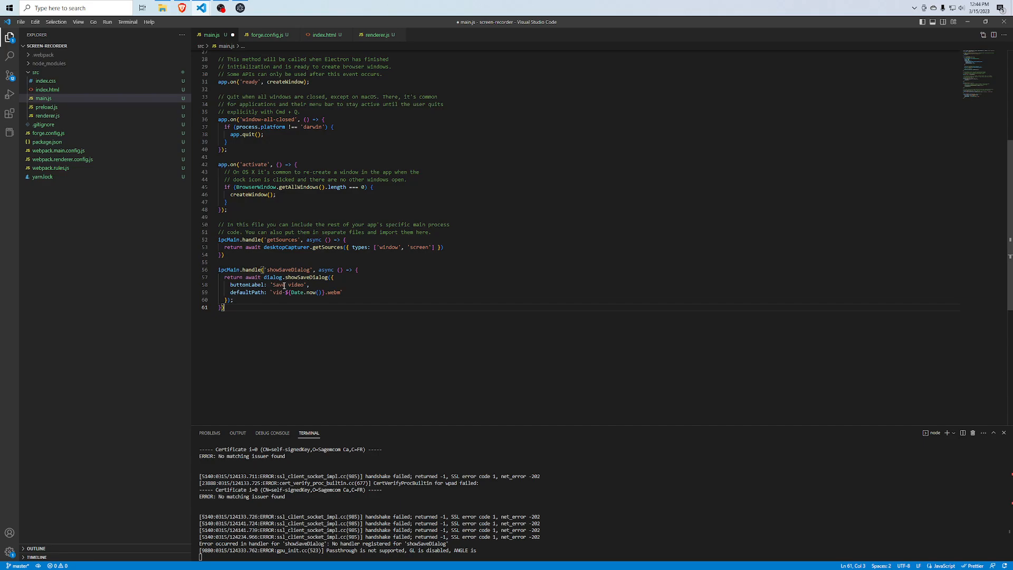
double_click(309, 277)
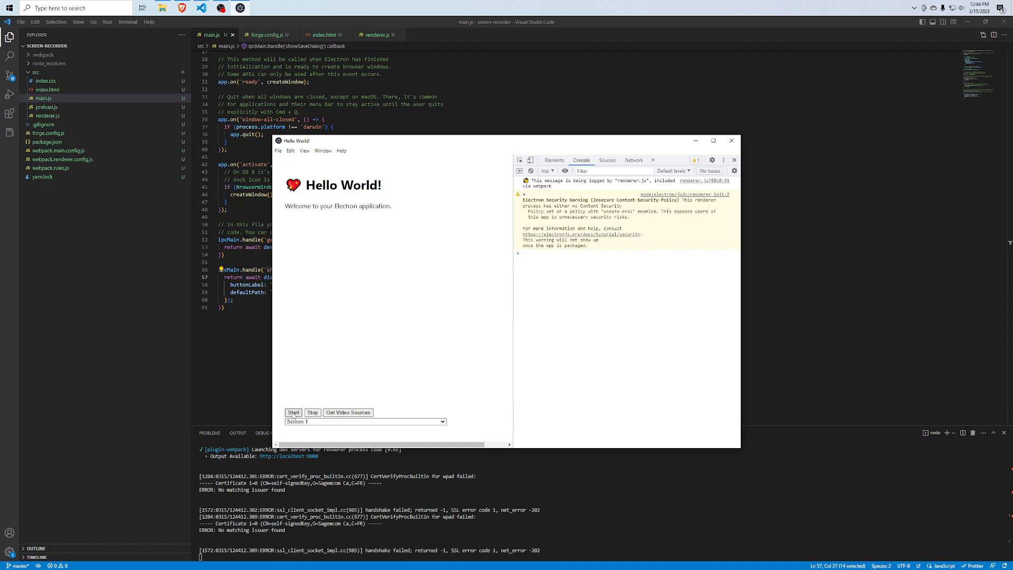
- Start and stop a screen recording, then save the timestamped .webm to the Desktop with 'Save video'
click(293, 413)
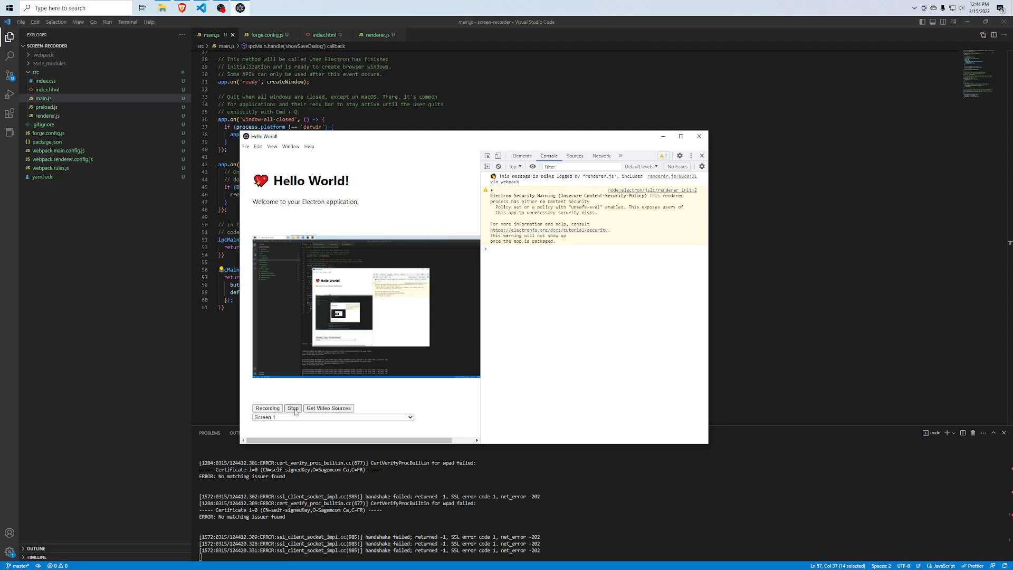
click(293, 407)
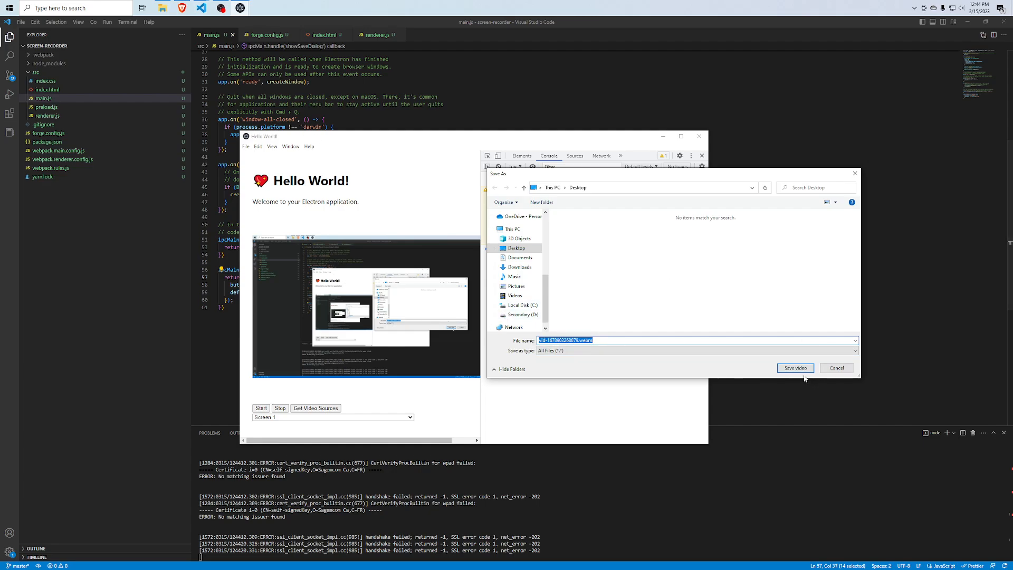
click(795, 368)
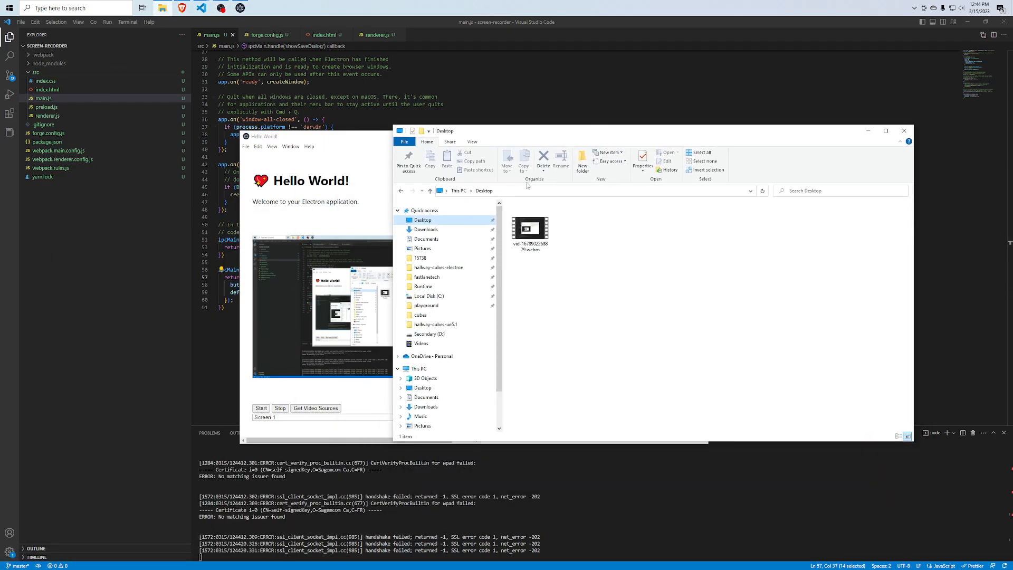
- Play the saved vid-….webm from the Desktop in Media Player, then close the player
double_click(530, 228)
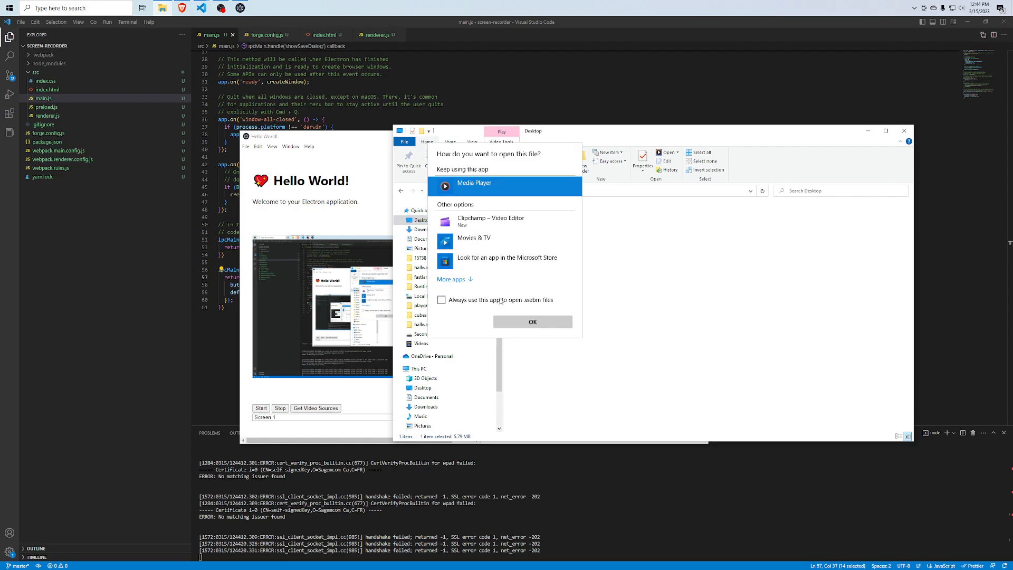
click(532, 321)
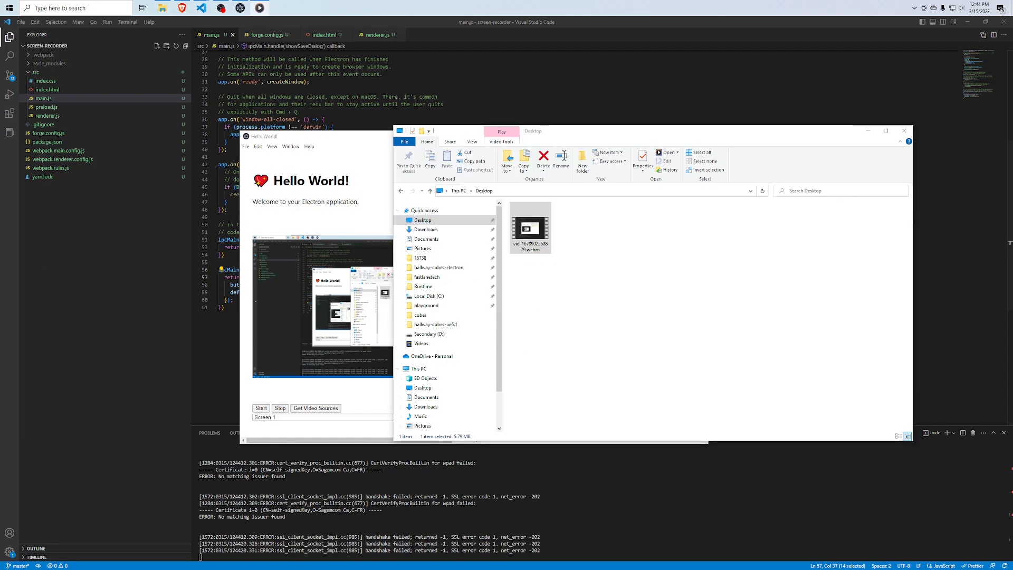
double_click(530, 227)
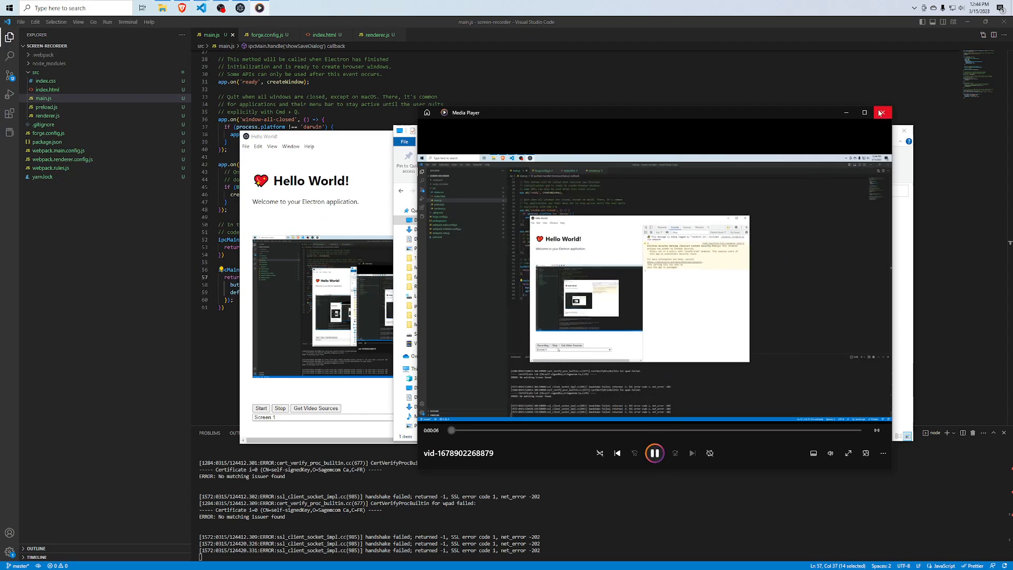
click(882, 112)
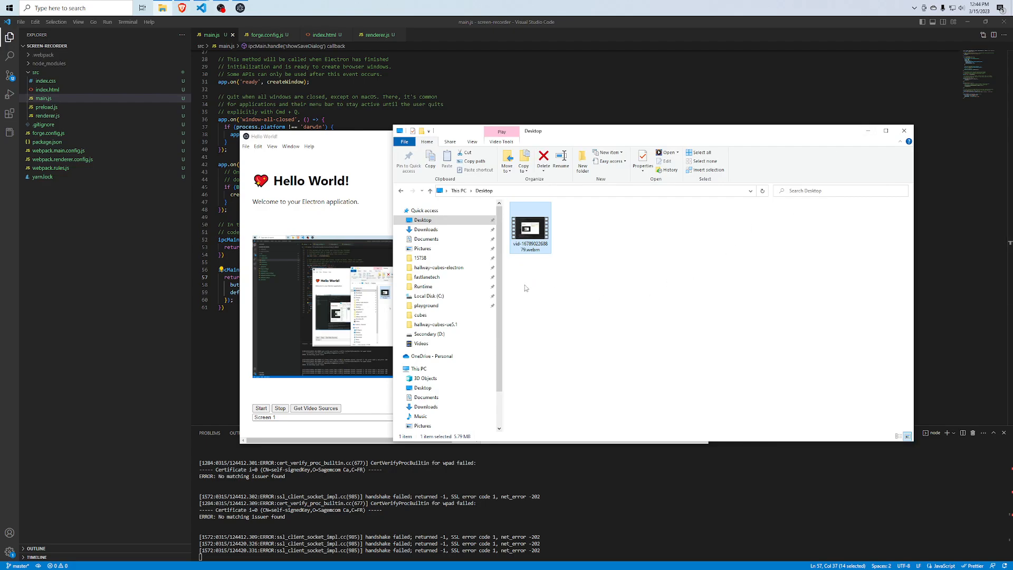
mouse_move(589, 263)
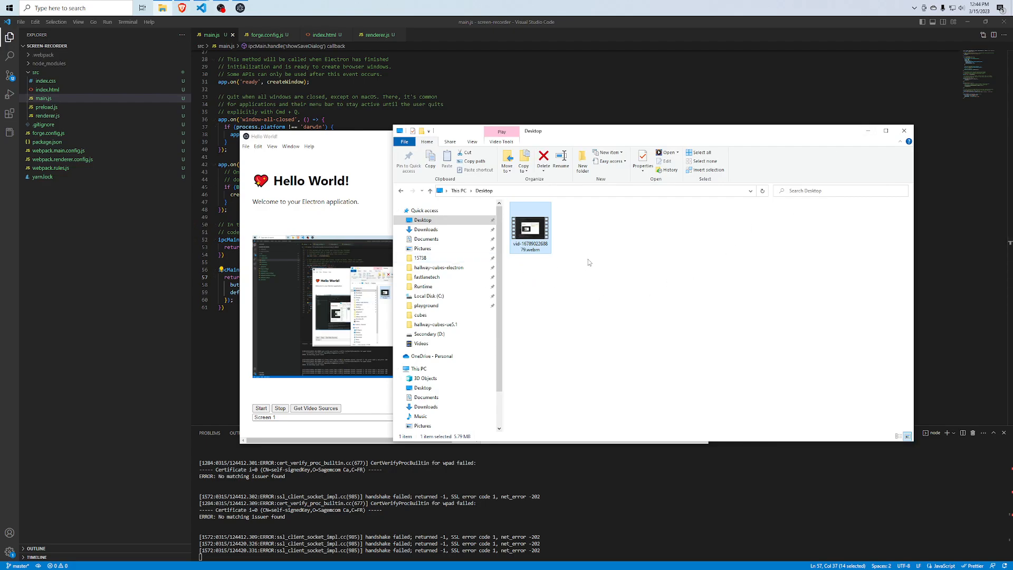